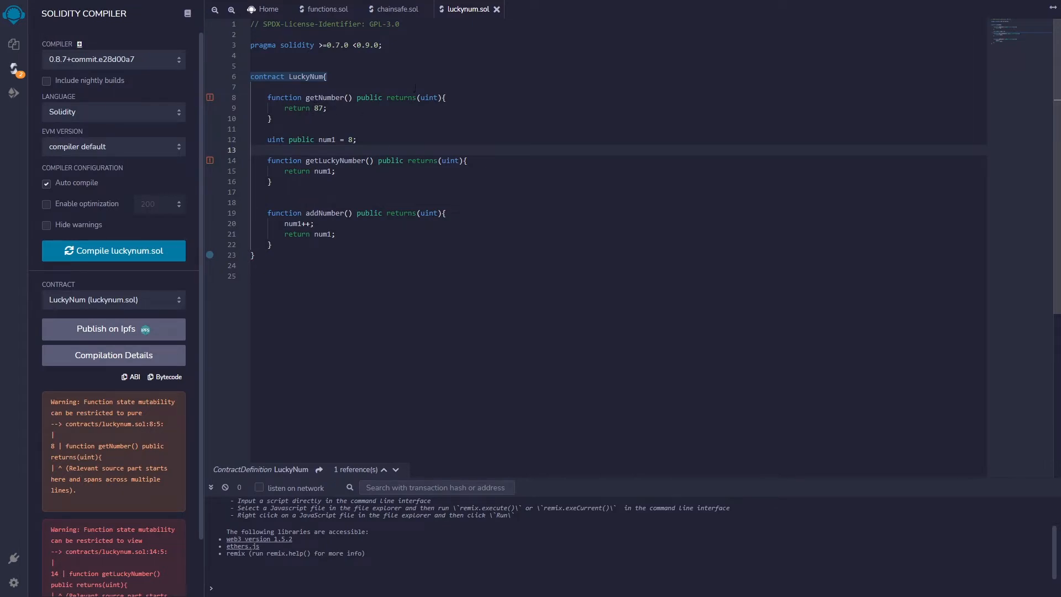
- Change getNumber's return value from 87 to 25*25 in luckynum.sol
key("Enter")
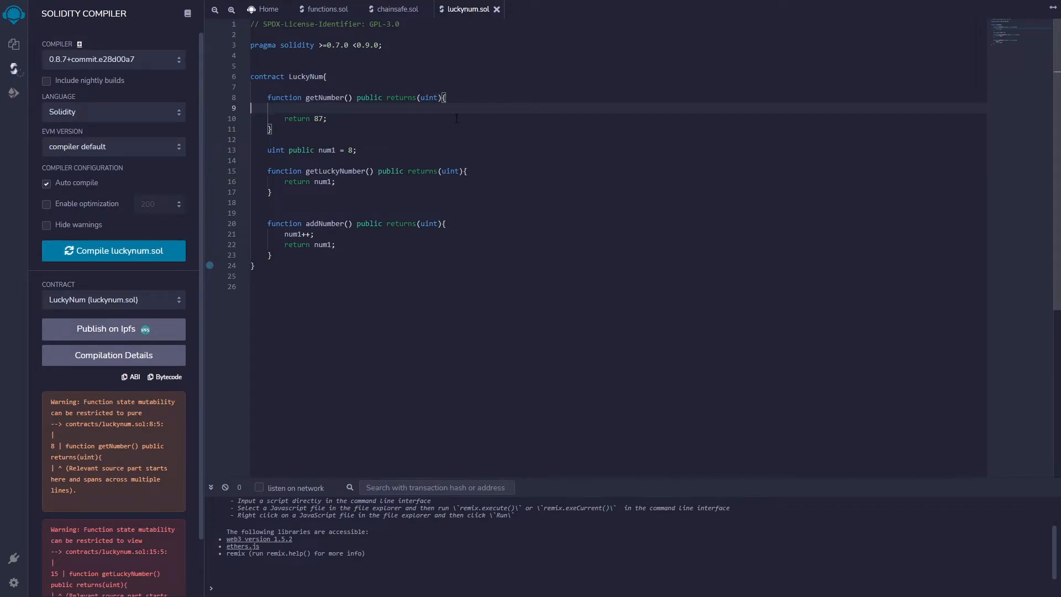
key("Backspace")
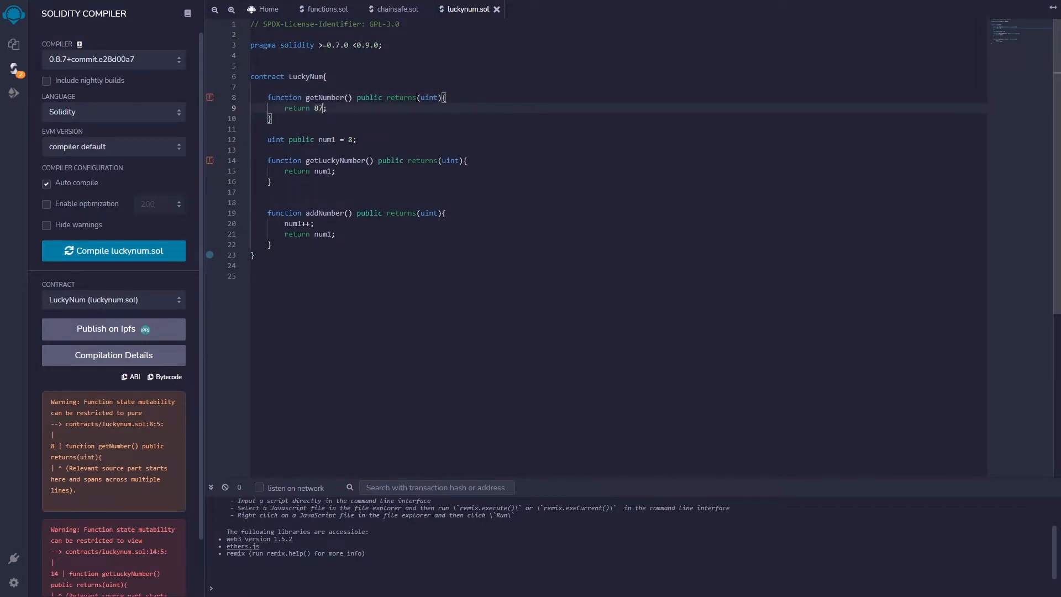
type("25*25")
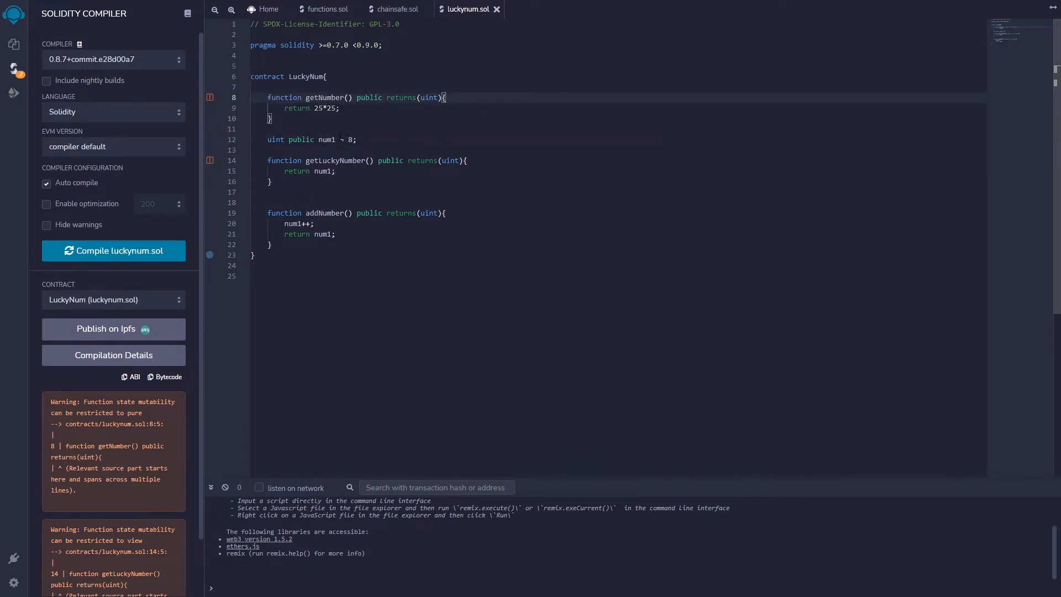
type("=")
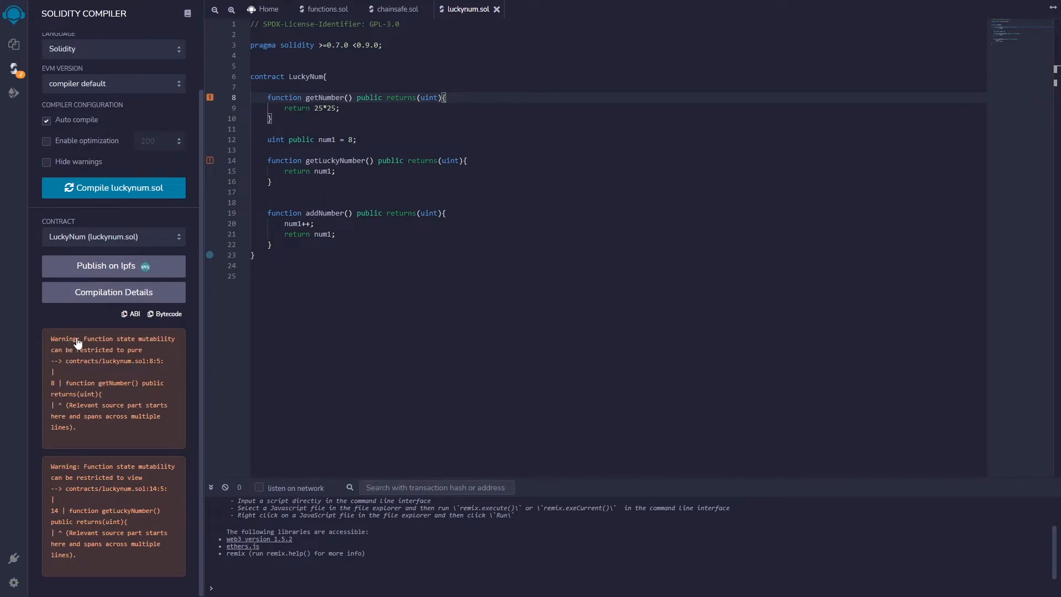
mouse_move(130, 358)
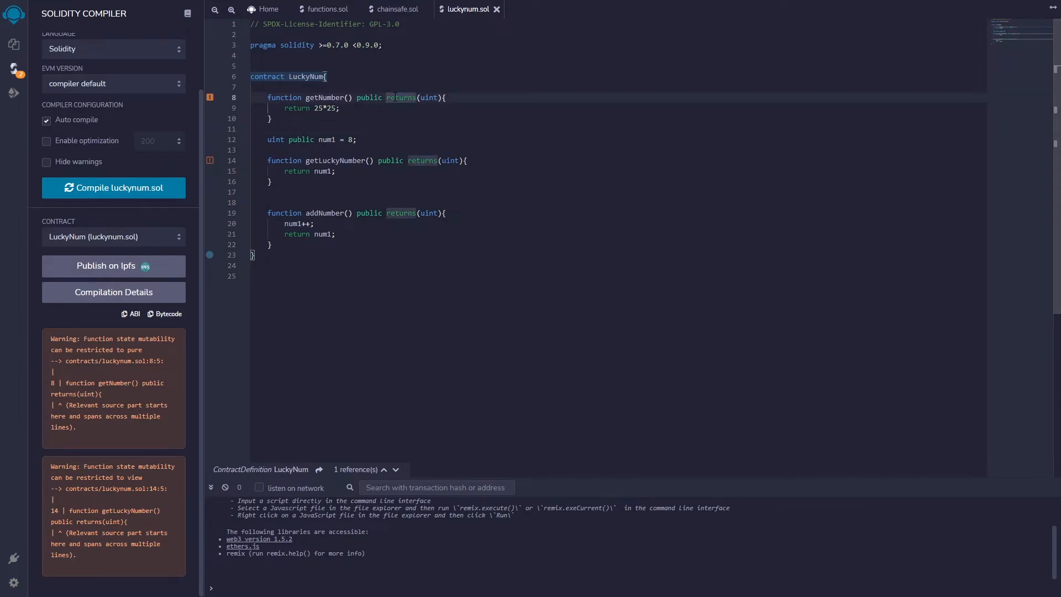
- Add 'pure' before returns in getNumber, clearing its mutability warning
left_click(324, 98)
type("pure ")
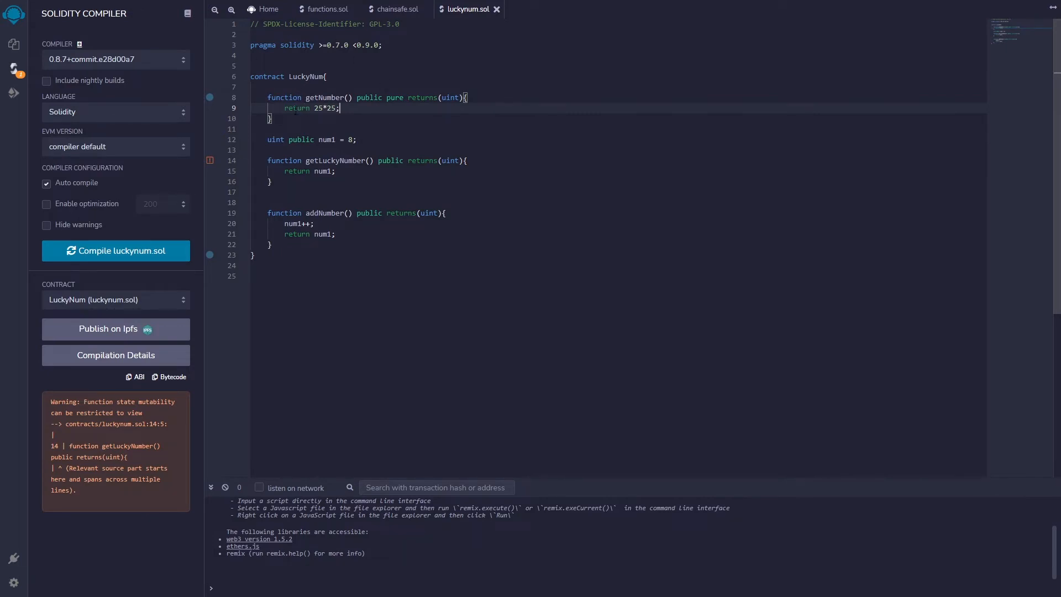
mouse_move(151, 313)
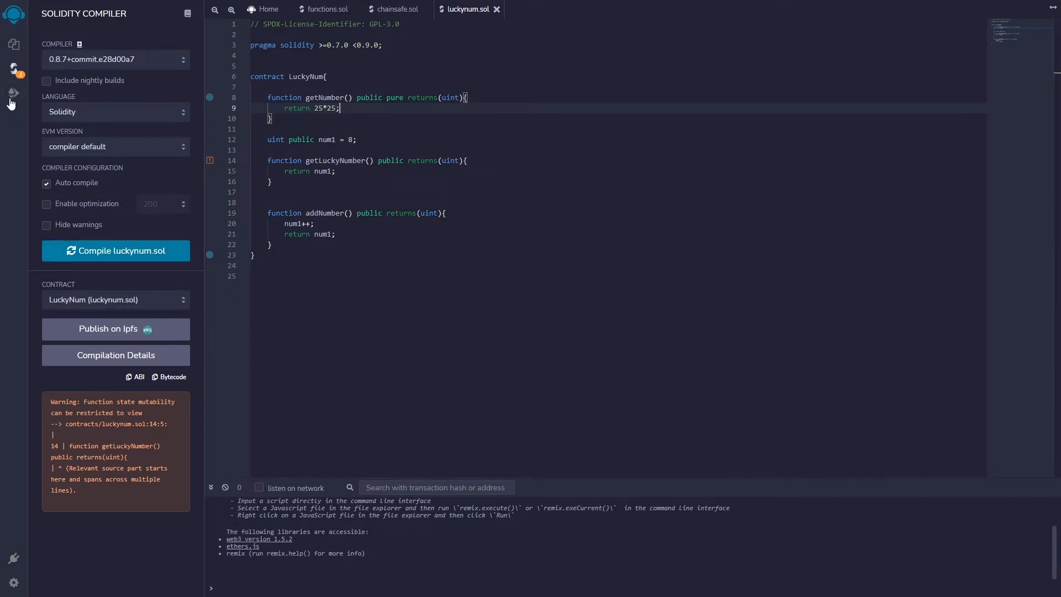
- Deploy LuckyNum on the JavaScript VM and call getNumber, returning 625
left_click(12, 93)
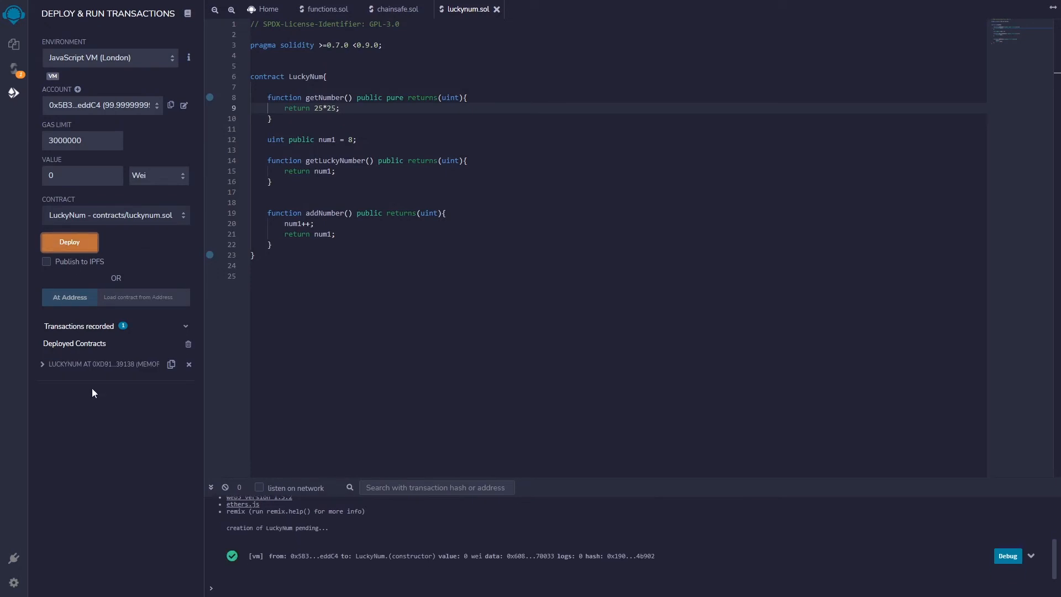
left_click(42, 364)
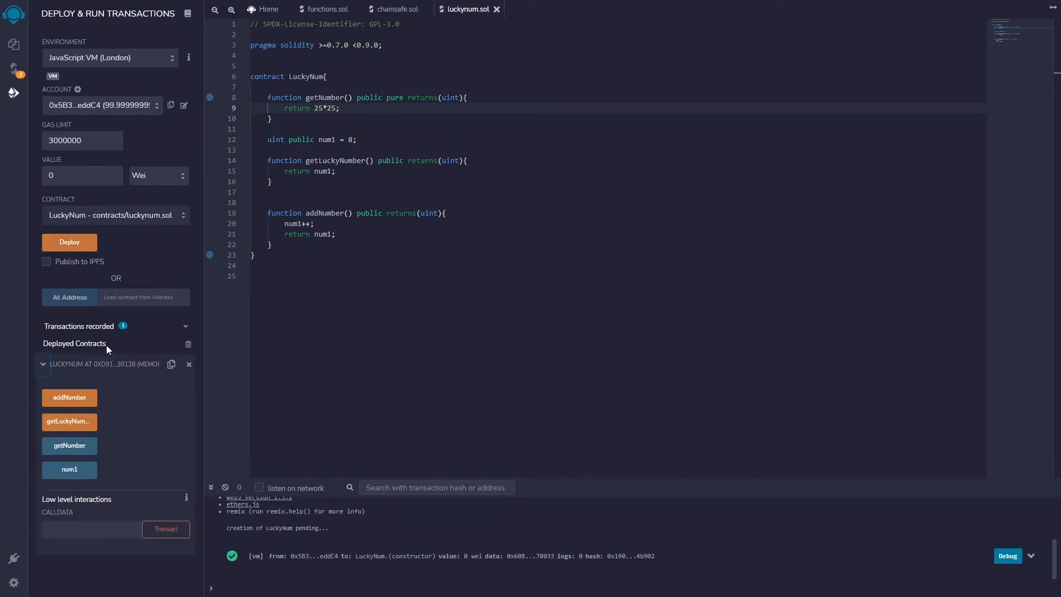
mouse_move(68, 421)
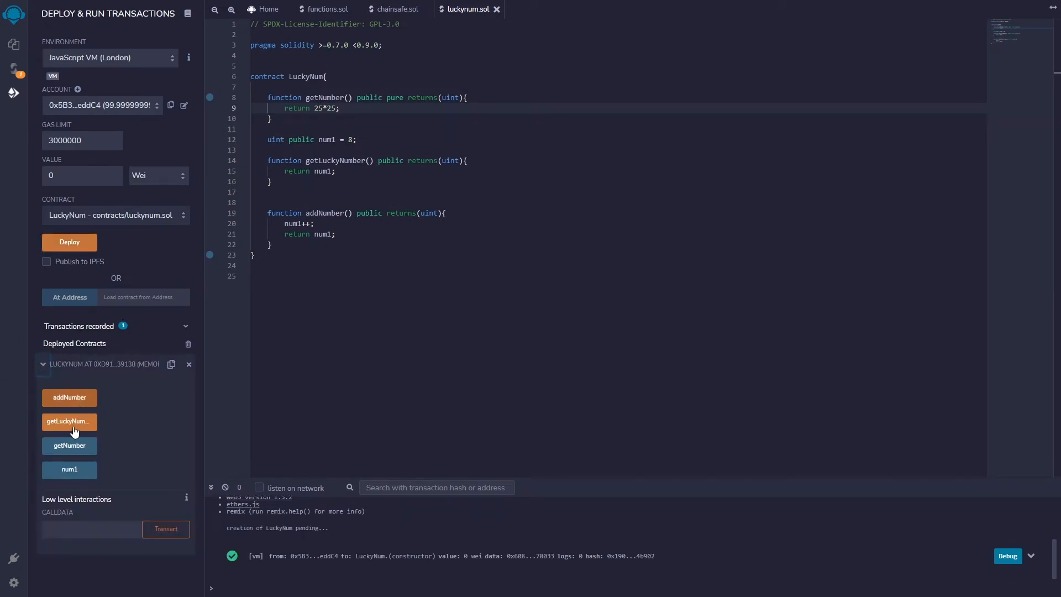
left_click(69, 445)
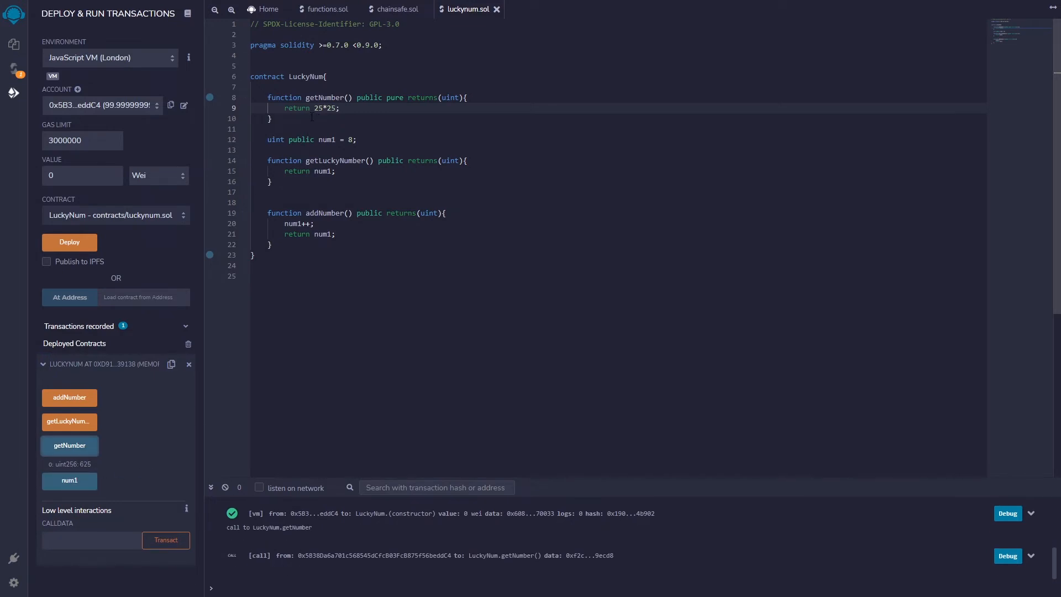
mouse_move(86, 81)
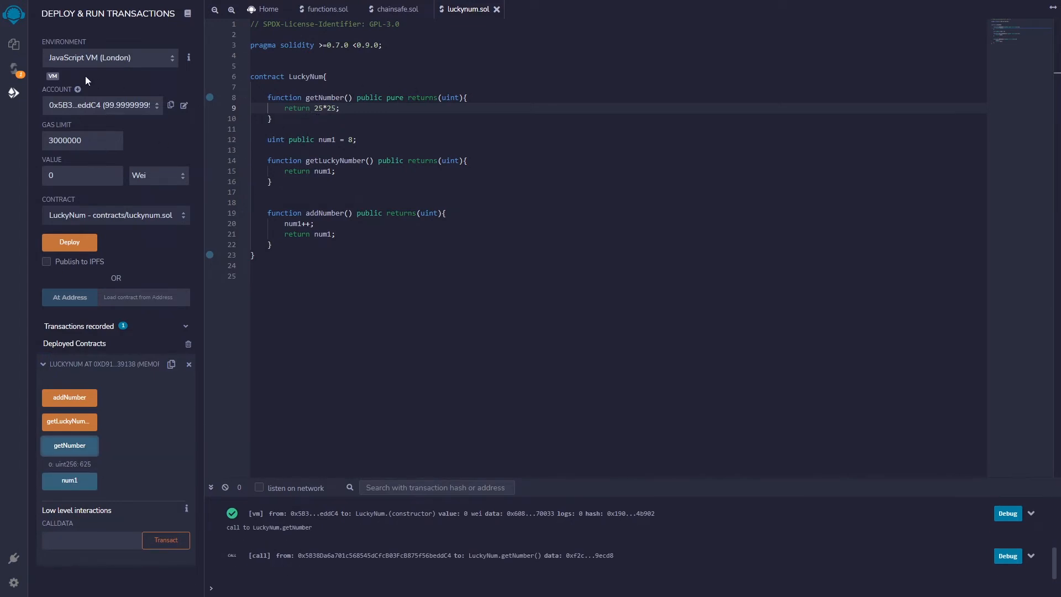
left_click(13, 68)
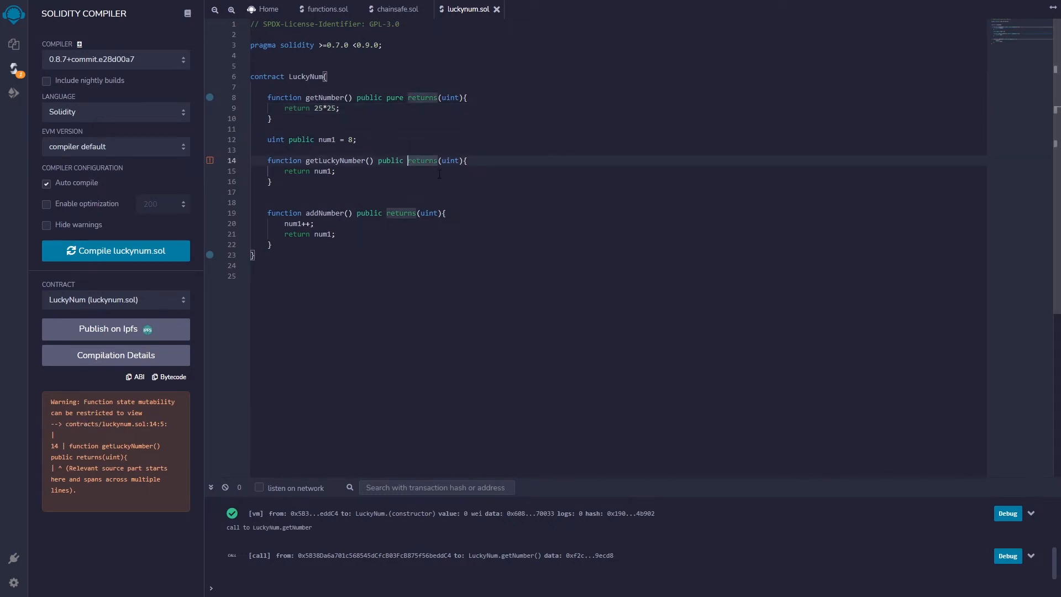
- Add 'view' before returns in getLuckyNumber, clearing the last compiler warning
type("view")
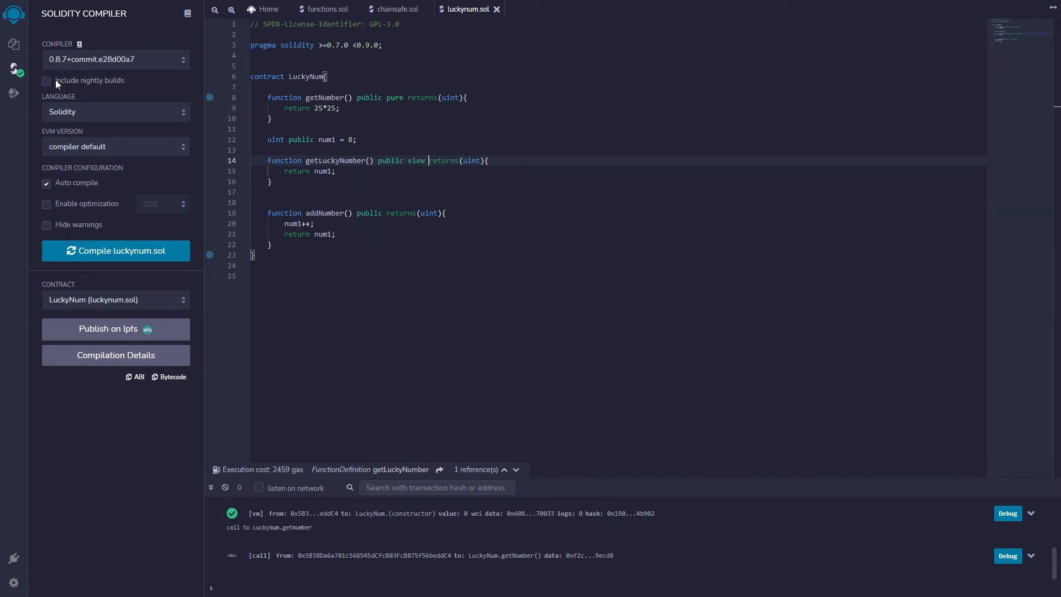
left_click(13, 71)
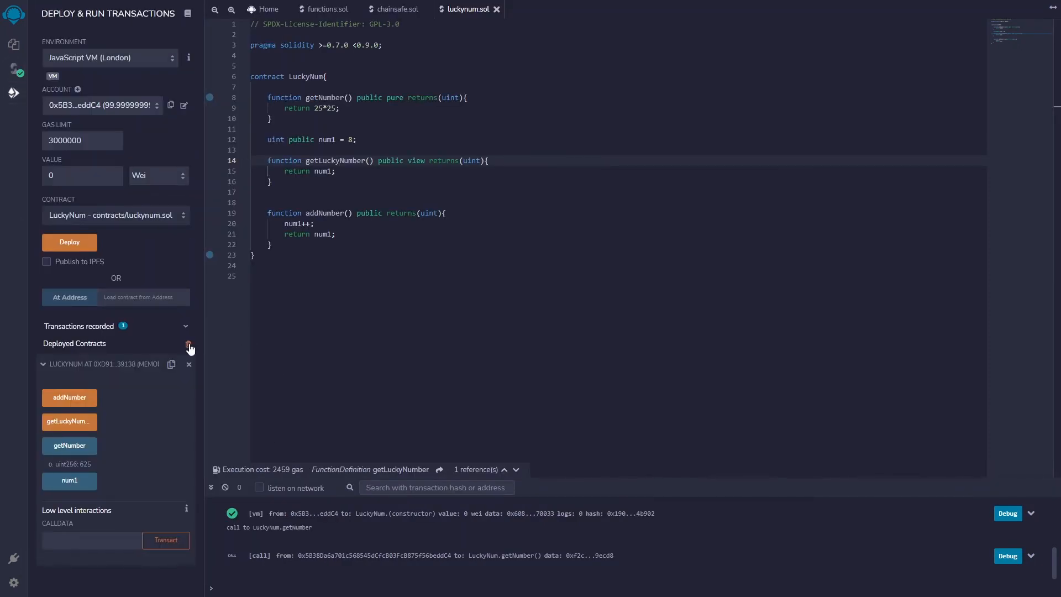
- Redeploy LuckyNum and call getLuckyNumber (8) and getNumber (625)
left_click(68, 242)
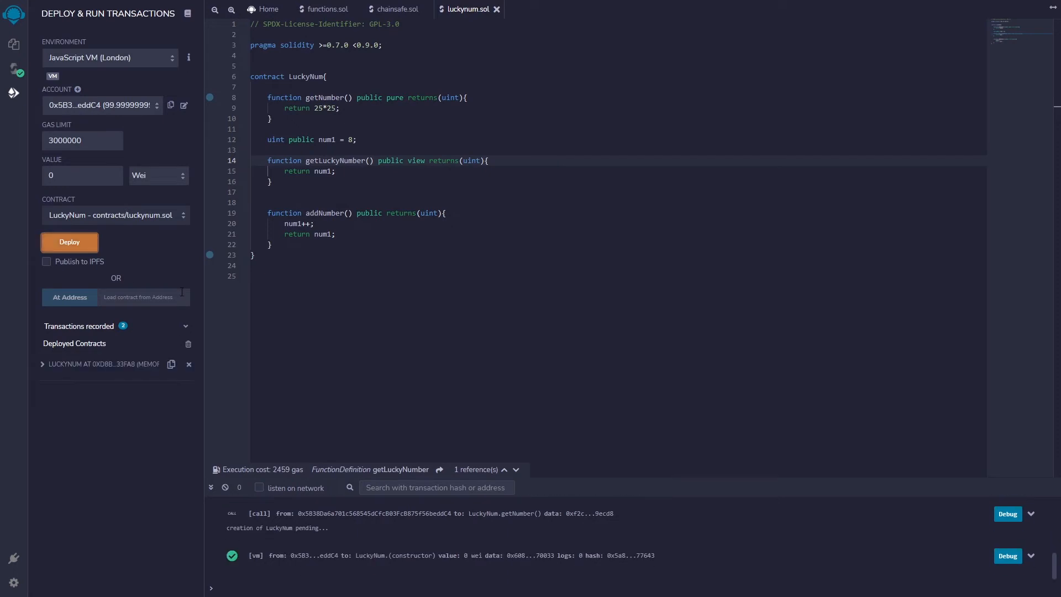
left_click(42, 364)
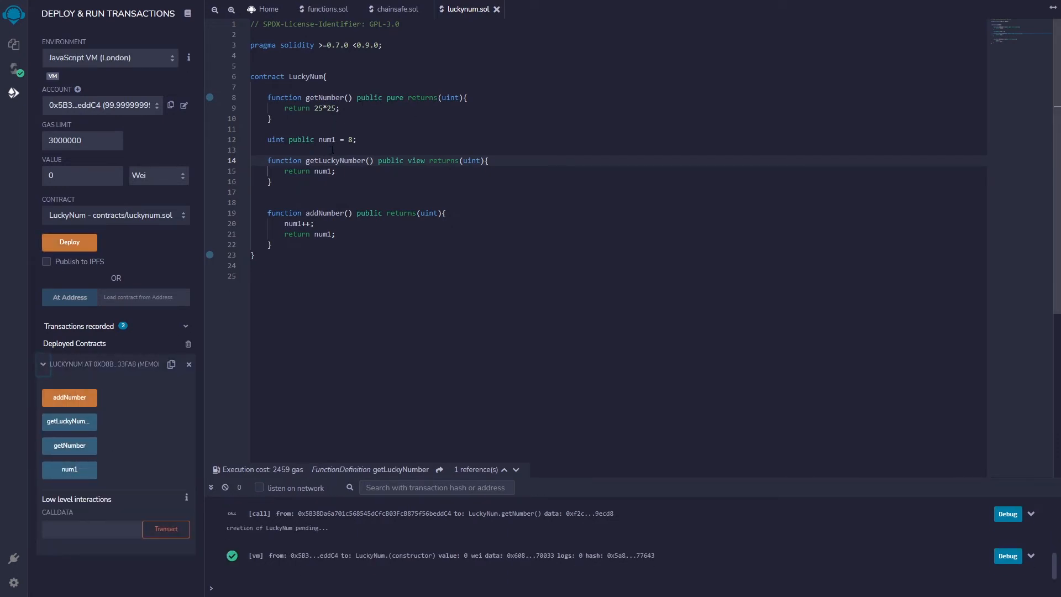
left_click(69, 421)
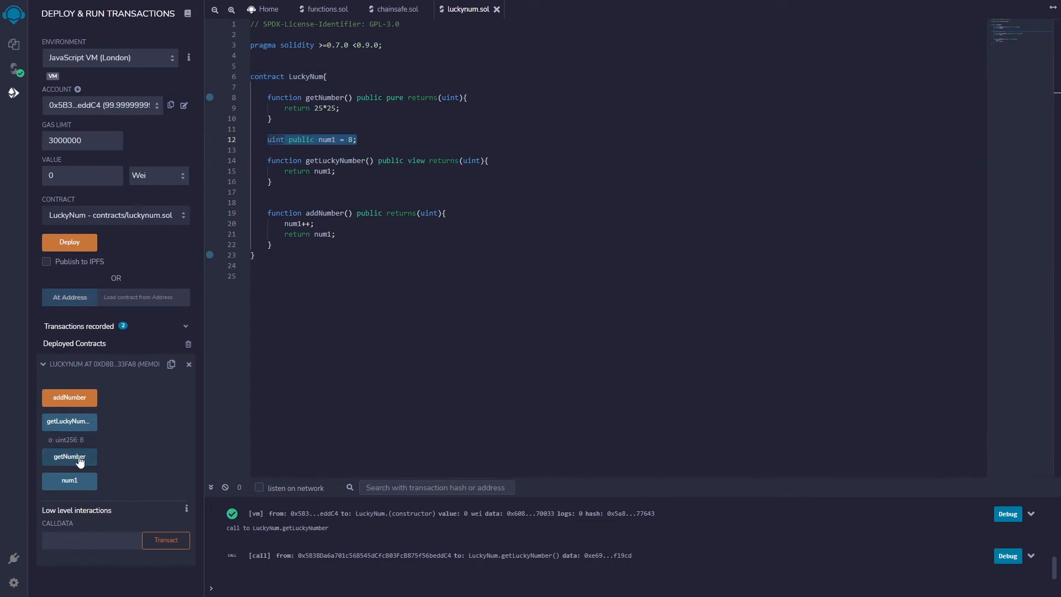
left_click(68, 456)
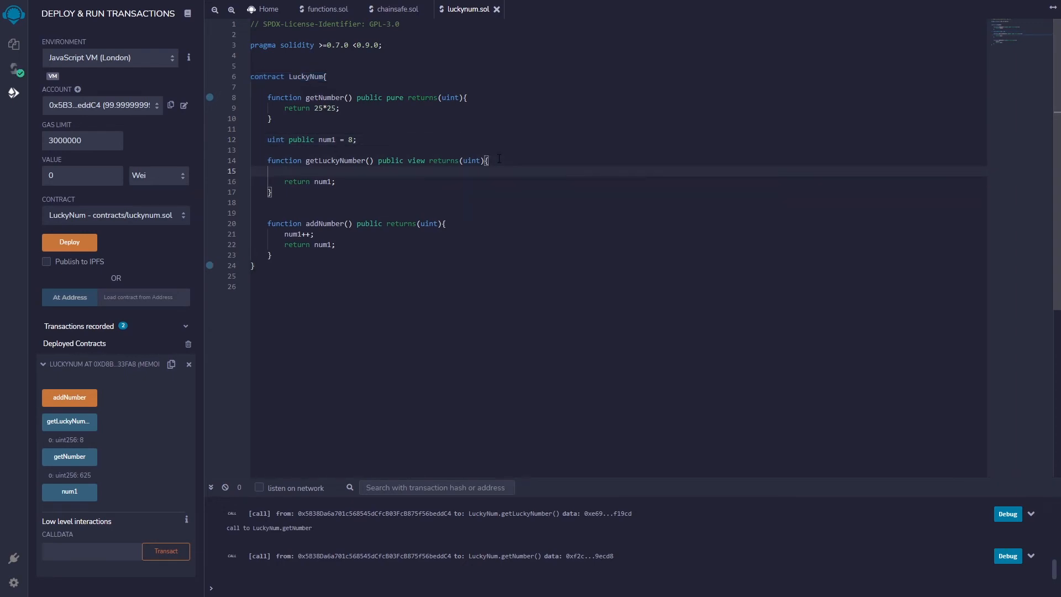
key("Backspace")
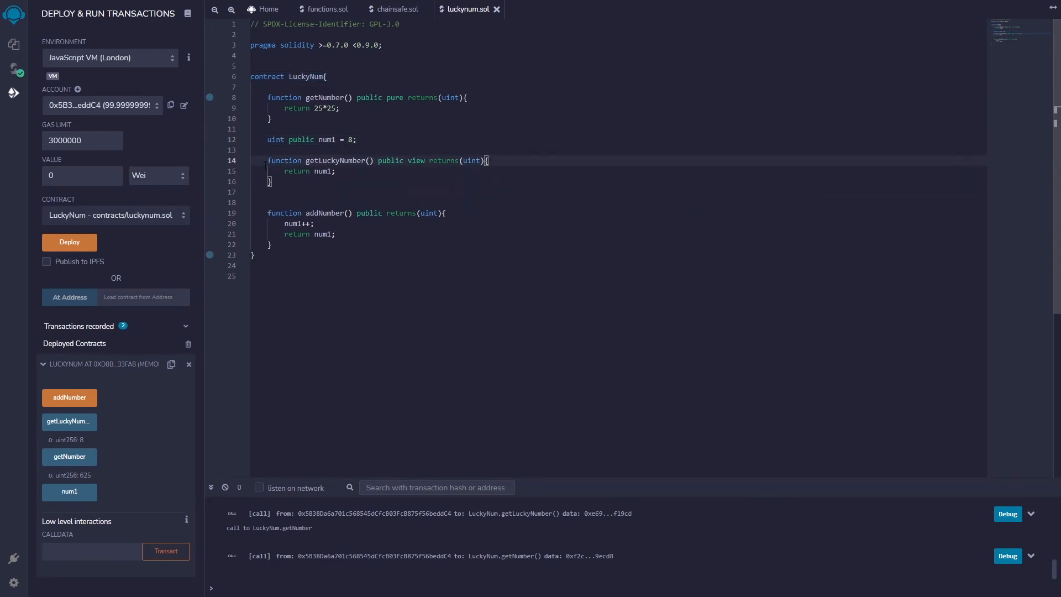
- Change getLuckyNumber's return line to 'num1 * num1'
left_click(327, 170)
type(" * num1")
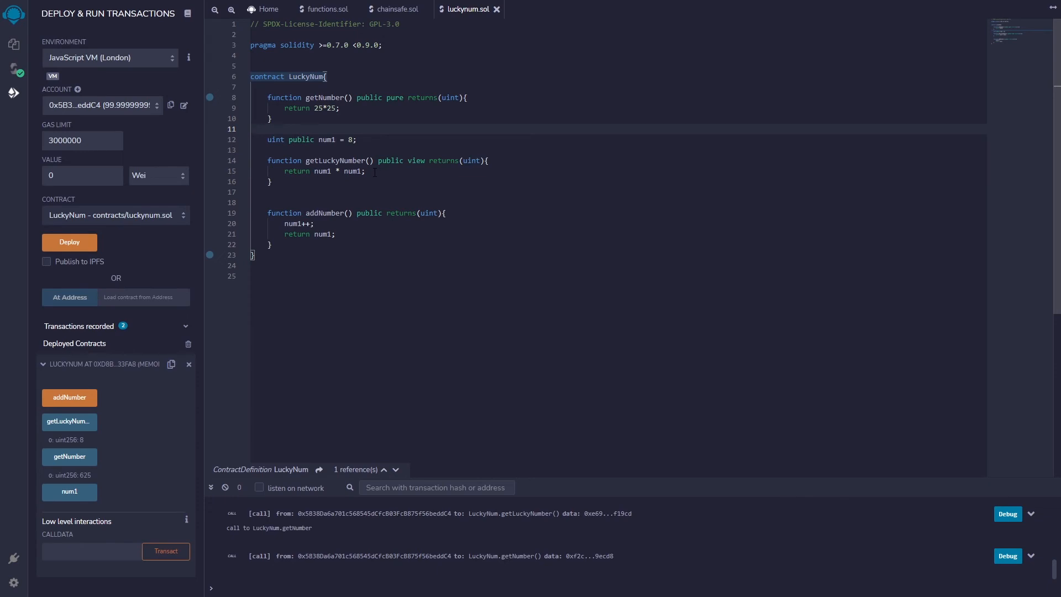
mouse_move(182, 348)
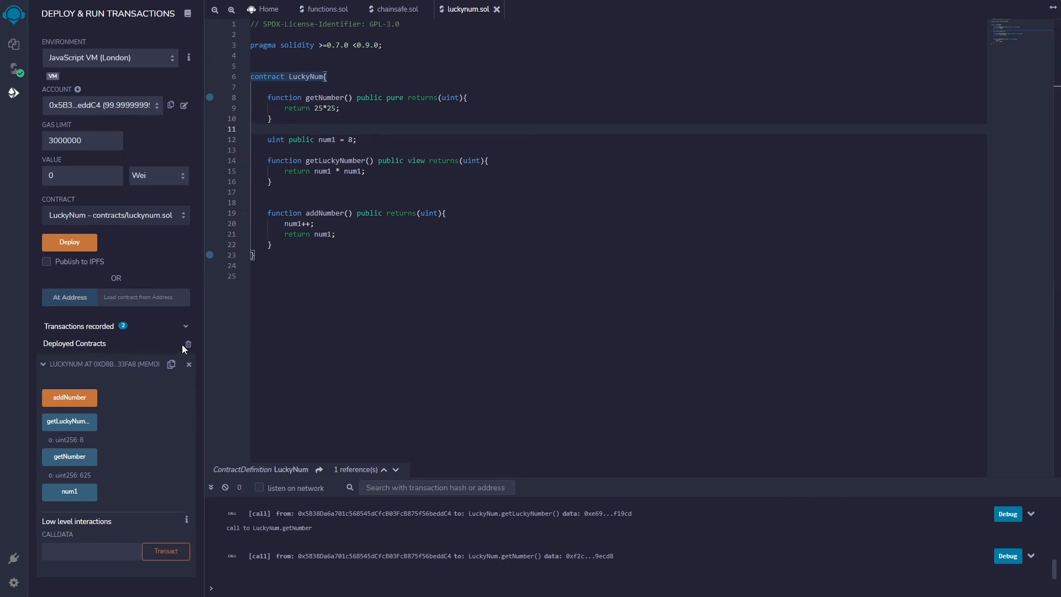
- Redeploy LuckyNum, get 64 from getLuckyNumber, call addNumber twice, then read num1
left_click(69, 242)
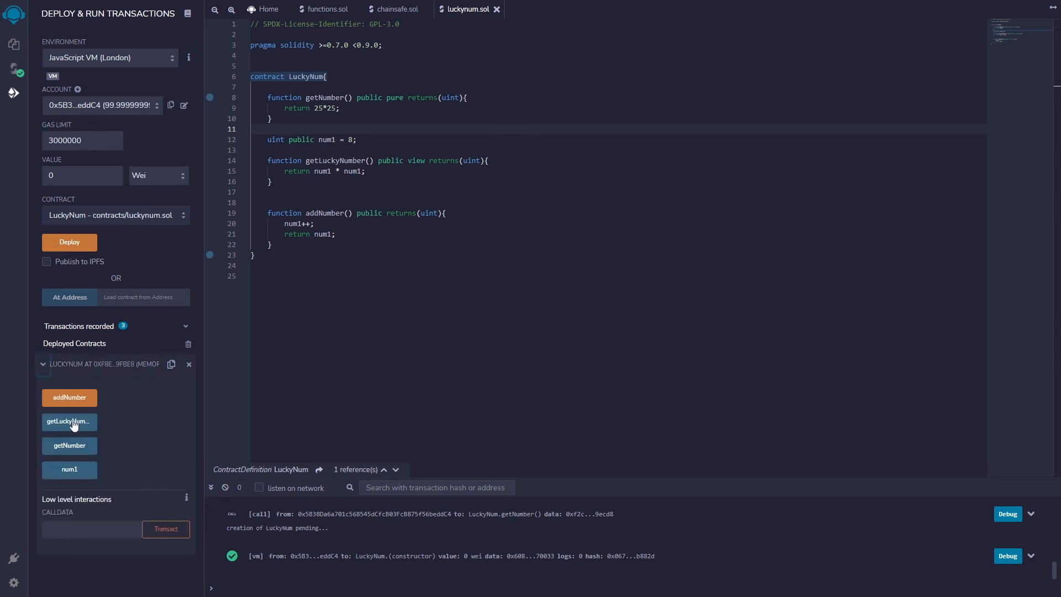
left_click(69, 421)
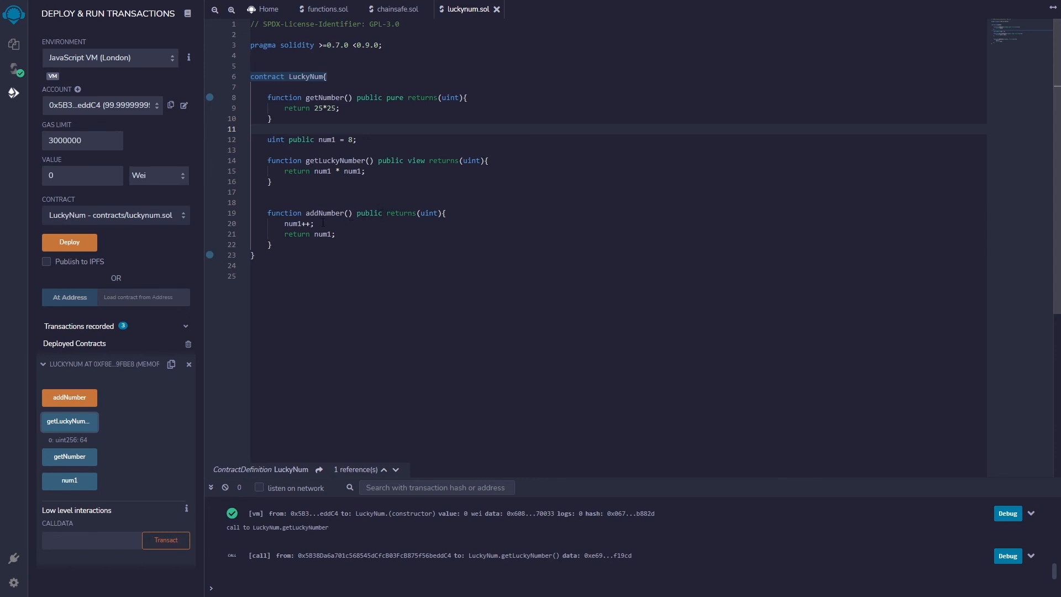
mouse_move(97, 465)
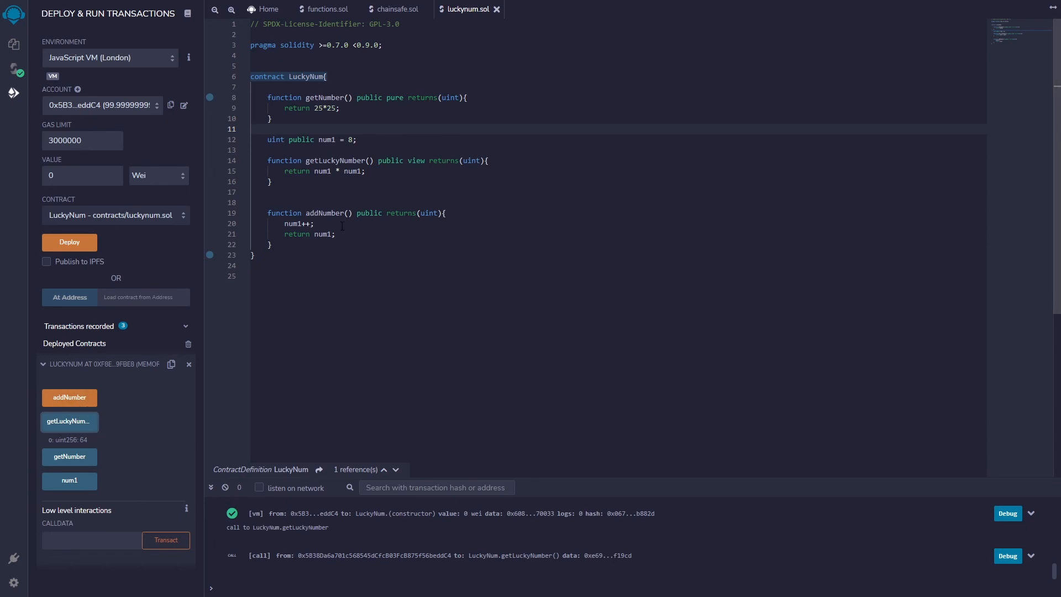
left_click(69, 397)
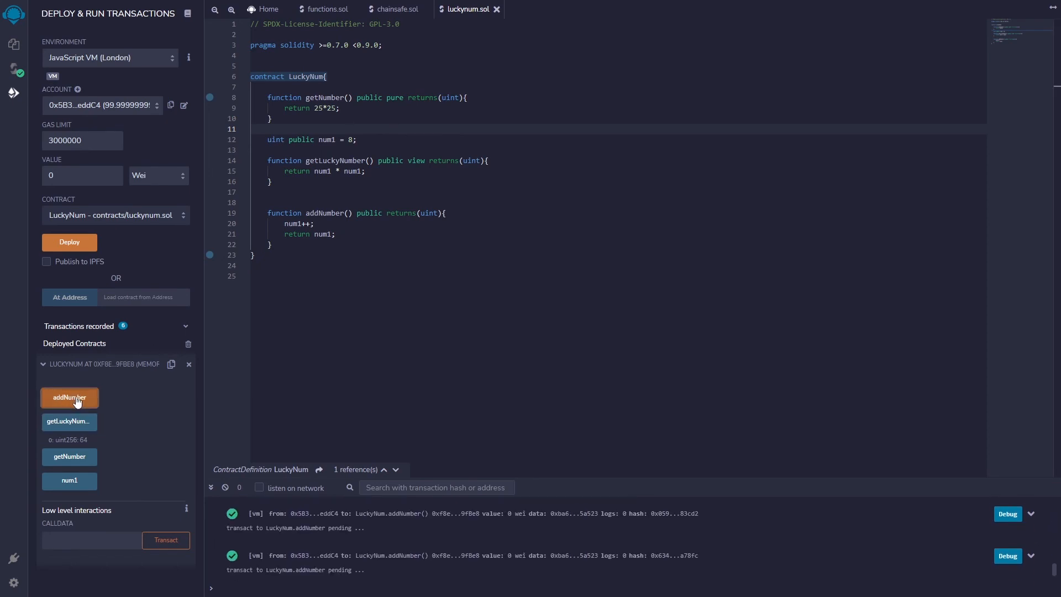
left_click(69, 396)
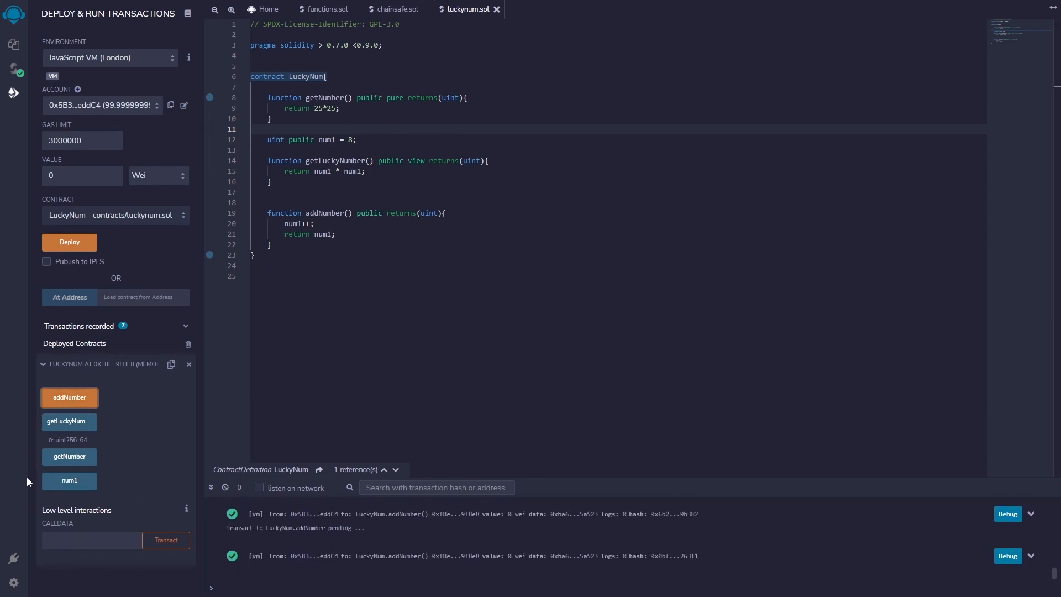
left_click(68, 480)
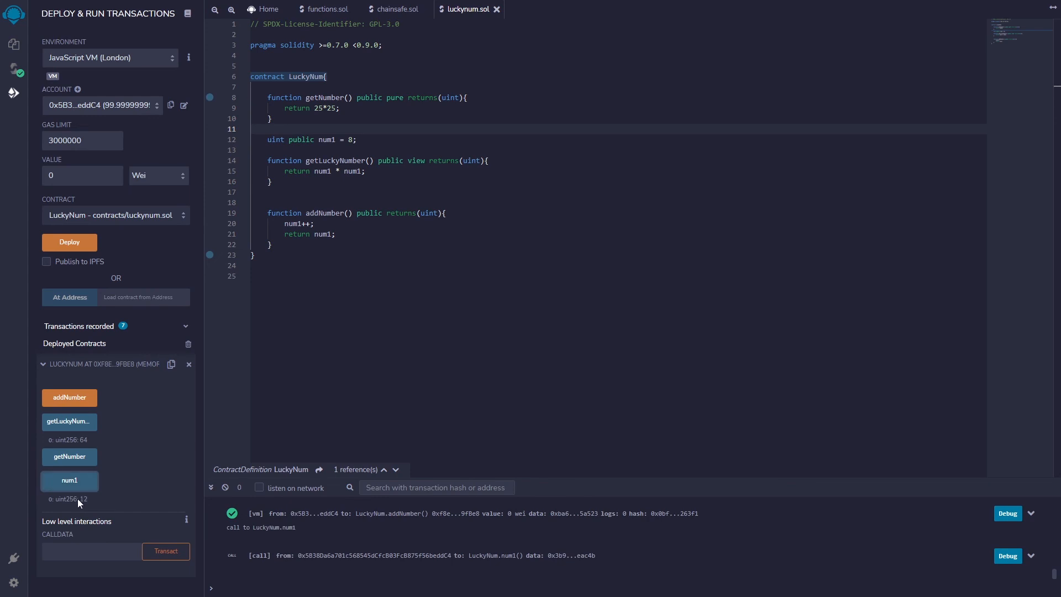